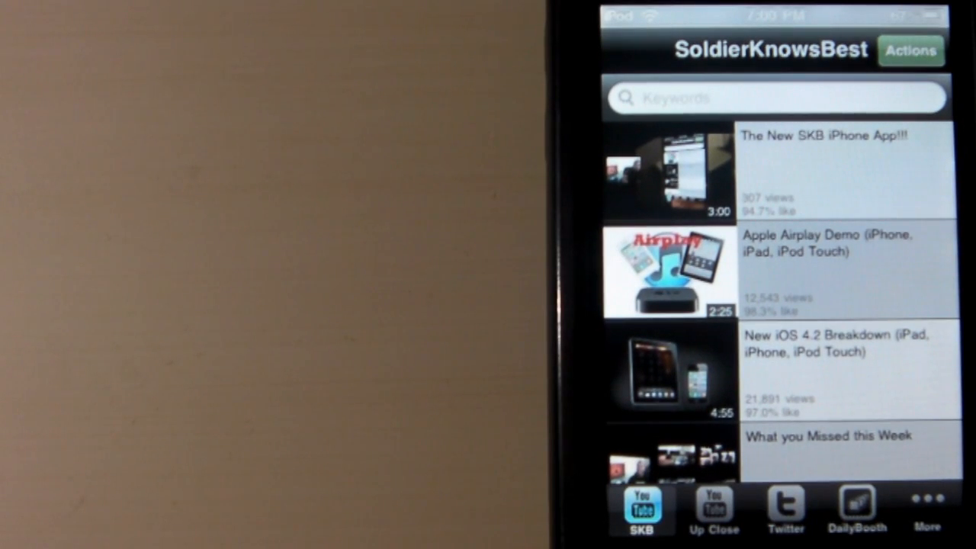
- Scroll the SKB YouTube list and open the watch page for 'The New SKB iPhone App!!!'
scroll(down, 3)
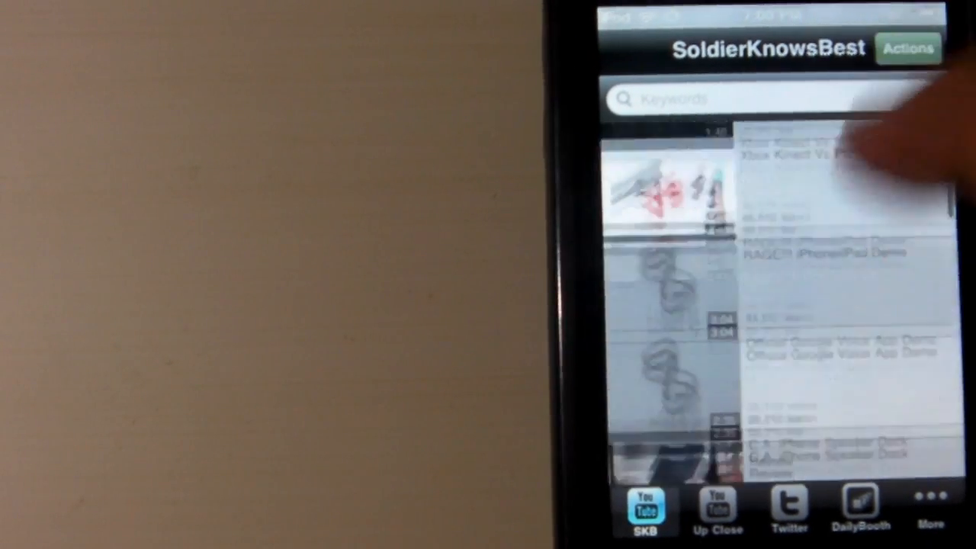
scroll(down, 3)
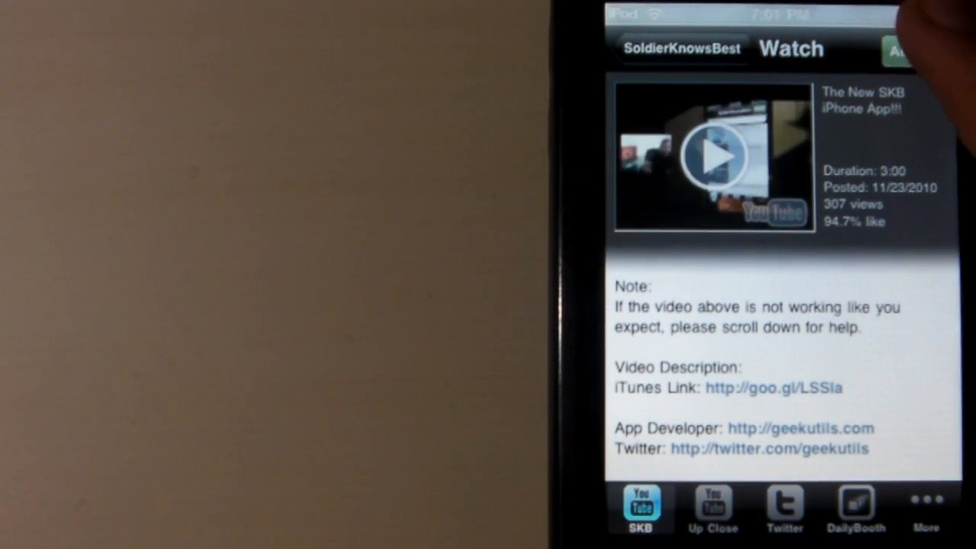
- Go back from the Watch page to the SoldierKnowsBest video list
click(899, 51)
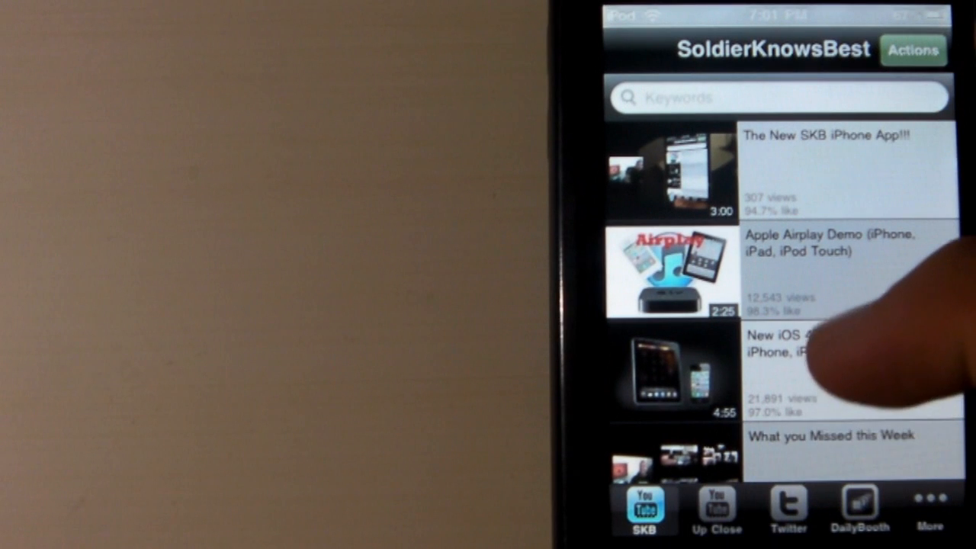
- Browse the SoldierKnowsBest Twitter feed, then switch to the DailyBooth section
click(715, 509)
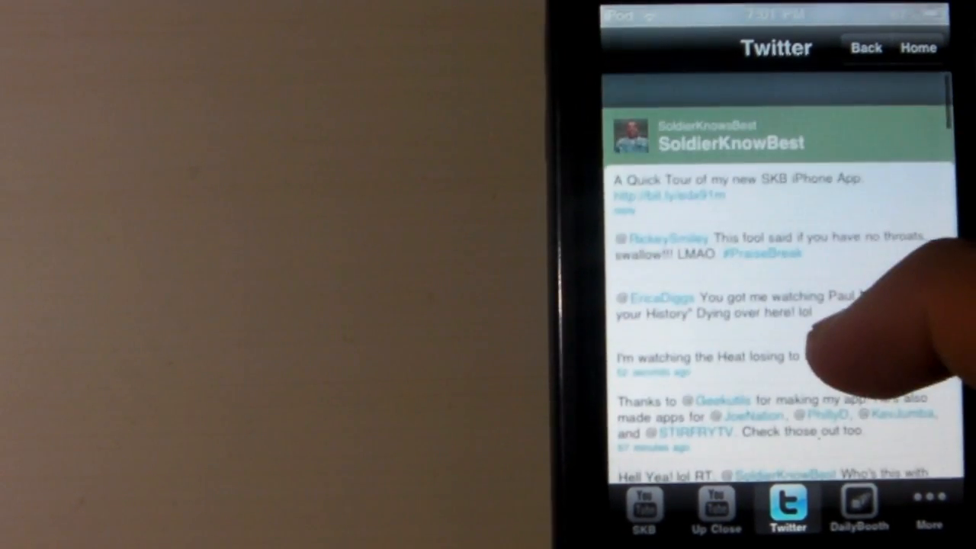
scroll(down, 3)
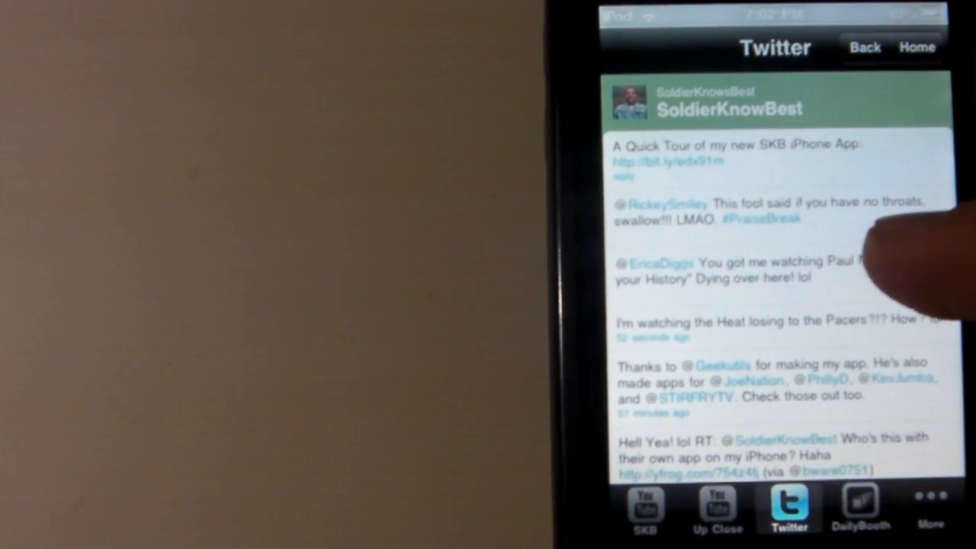
click(860, 509)
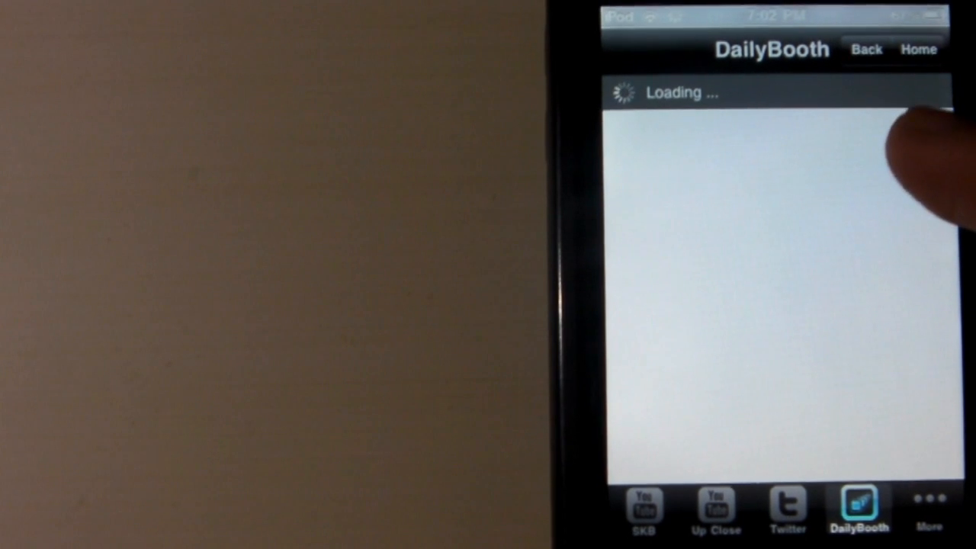